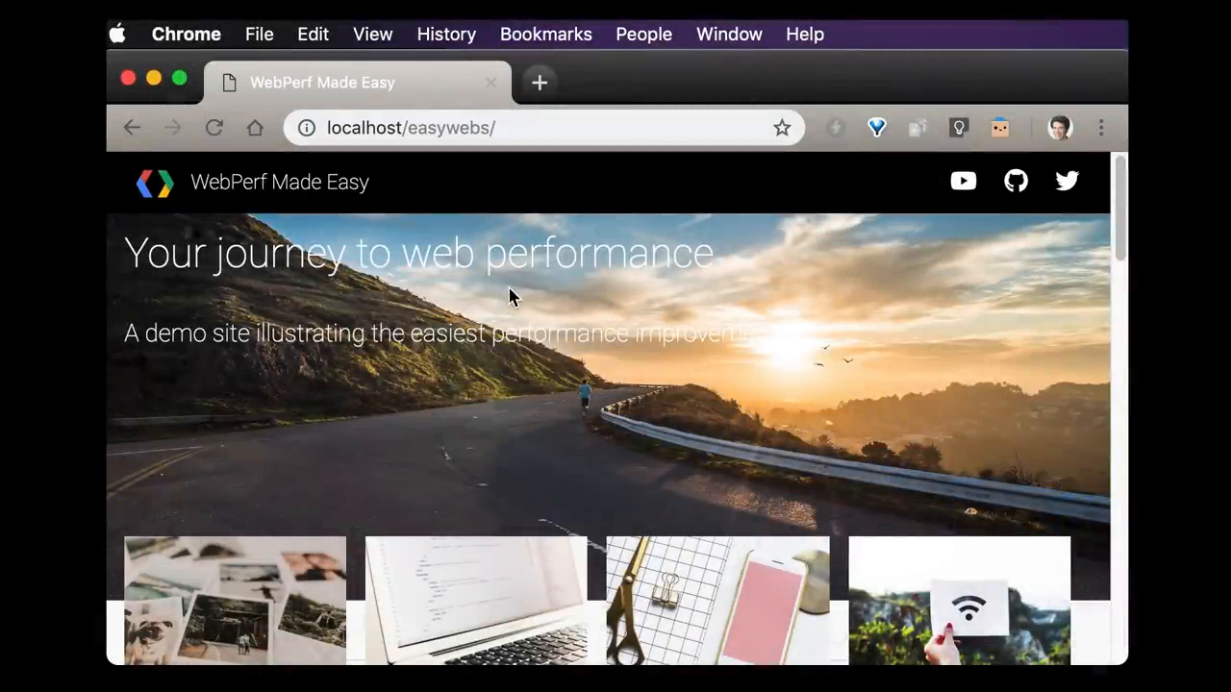
pyautogui.moveTo(372, 33)
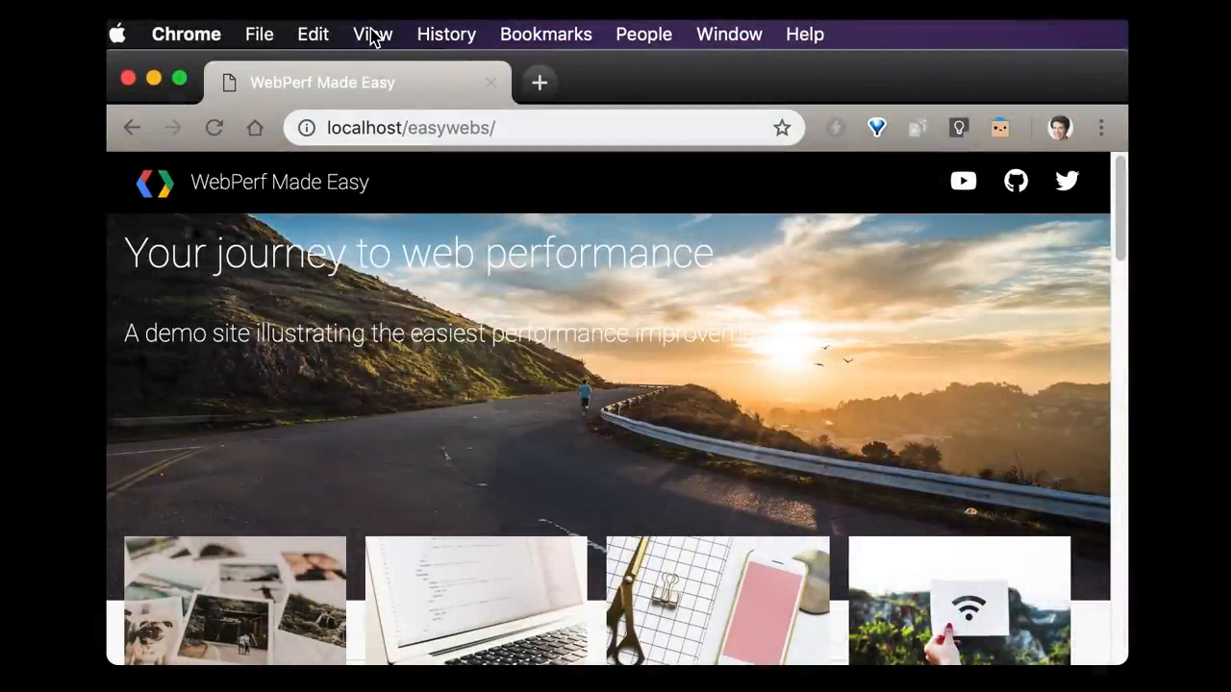
# Step: Launch Developer Tools for the WebPerf Made Easy page from Chrome's View > Developer menu
pyautogui.click(372, 34)
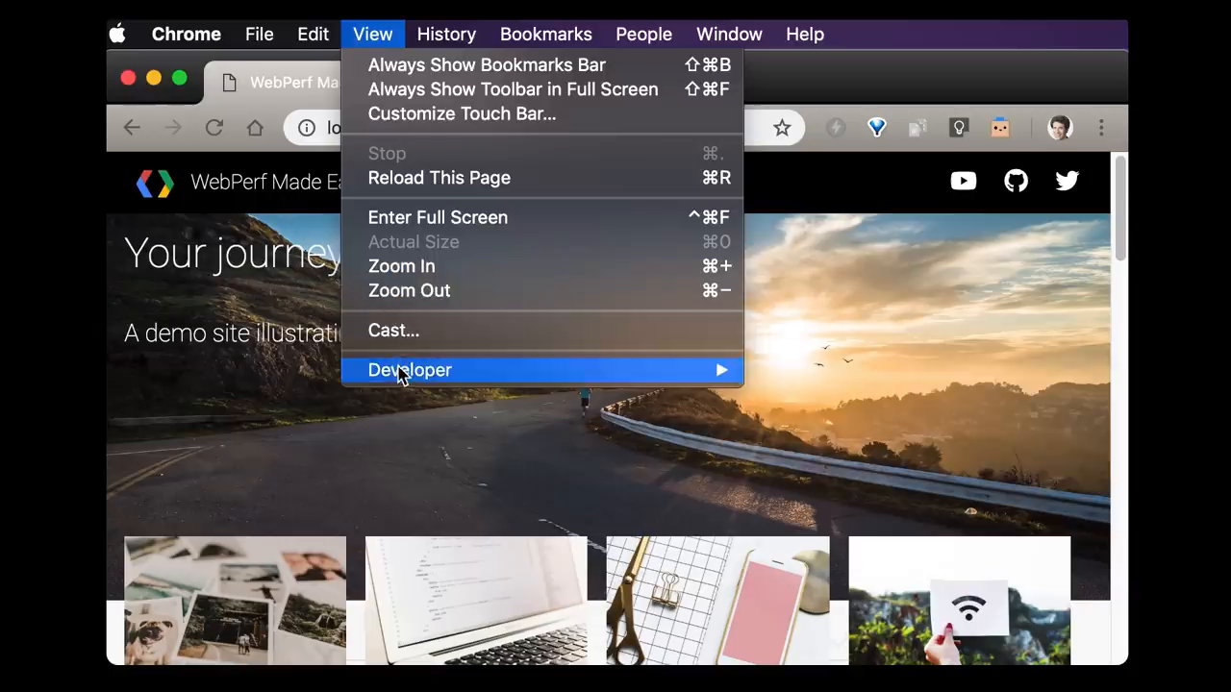
pyautogui.moveTo(410, 370)
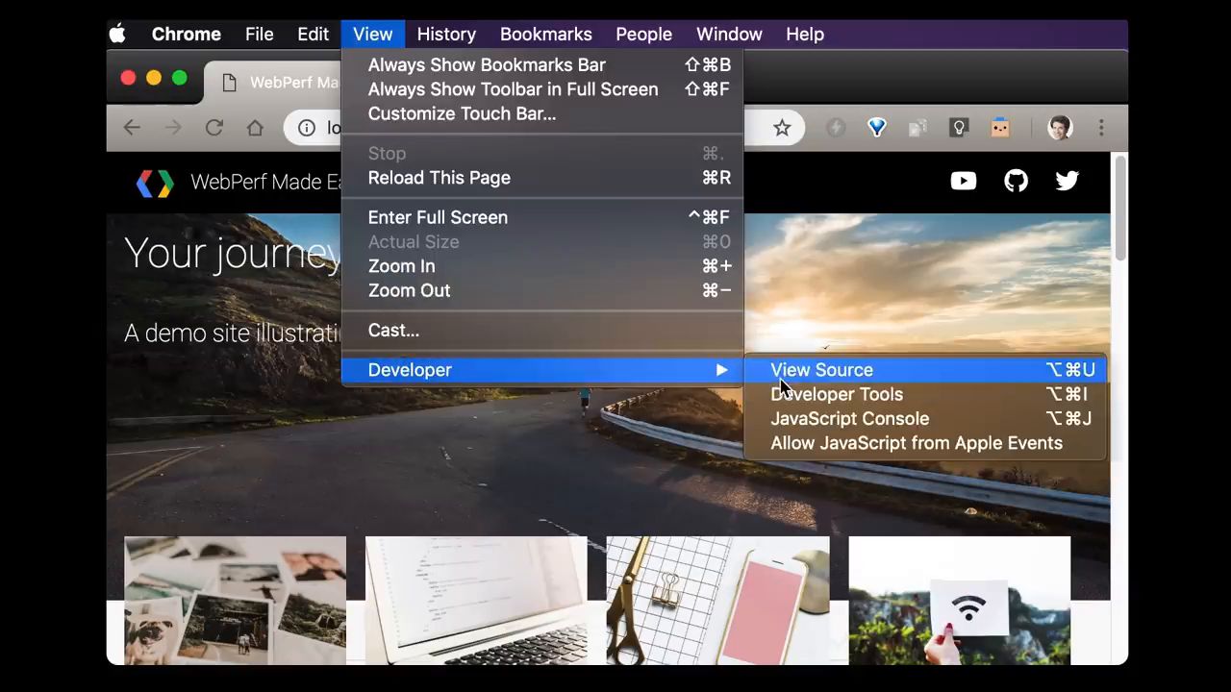
pyautogui.moveTo(836, 395)
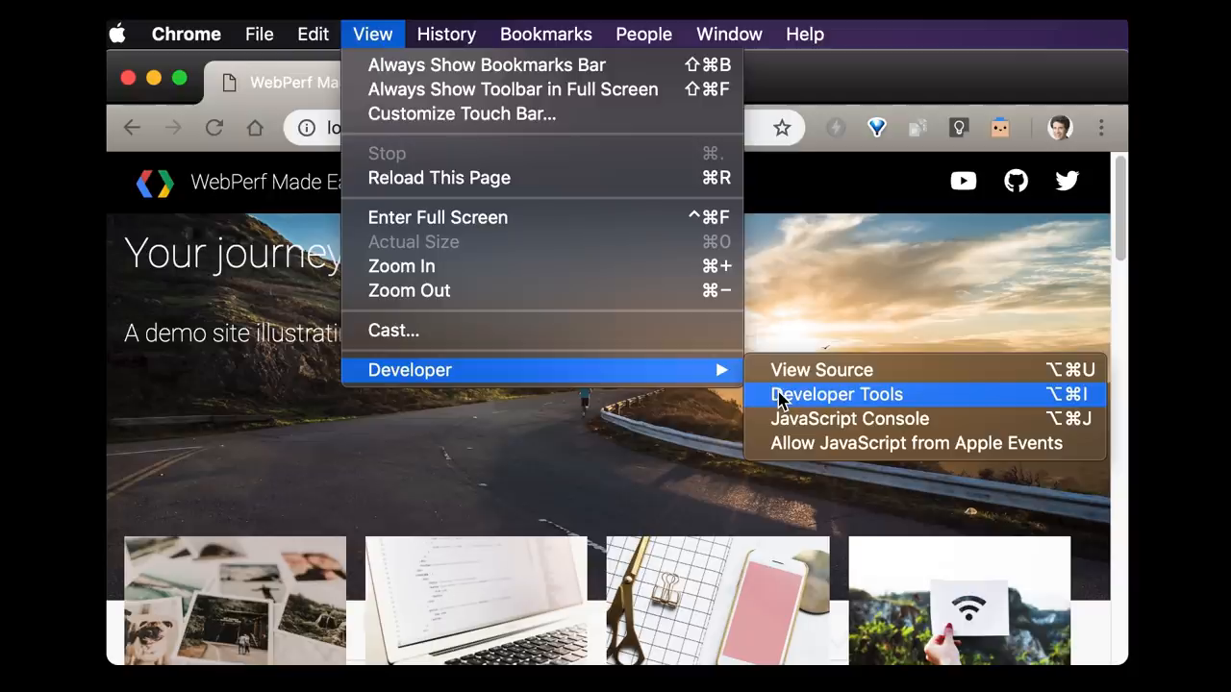
pyautogui.click(836, 395)
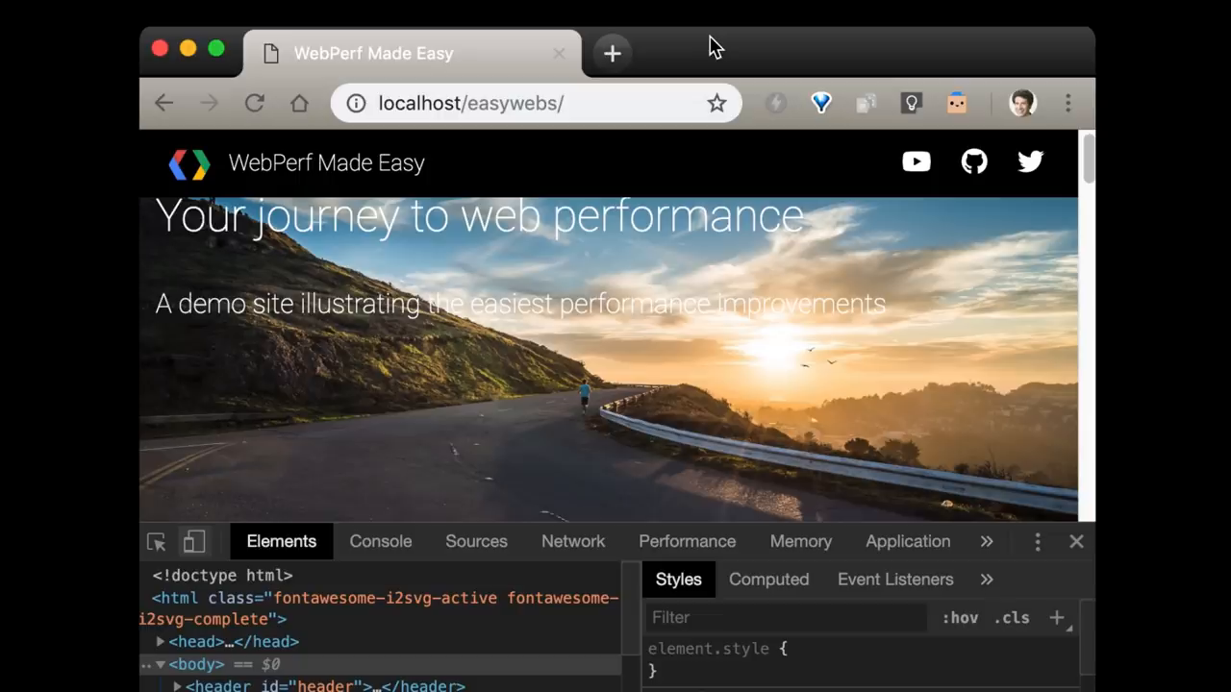
pyautogui.moveTo(194, 541)
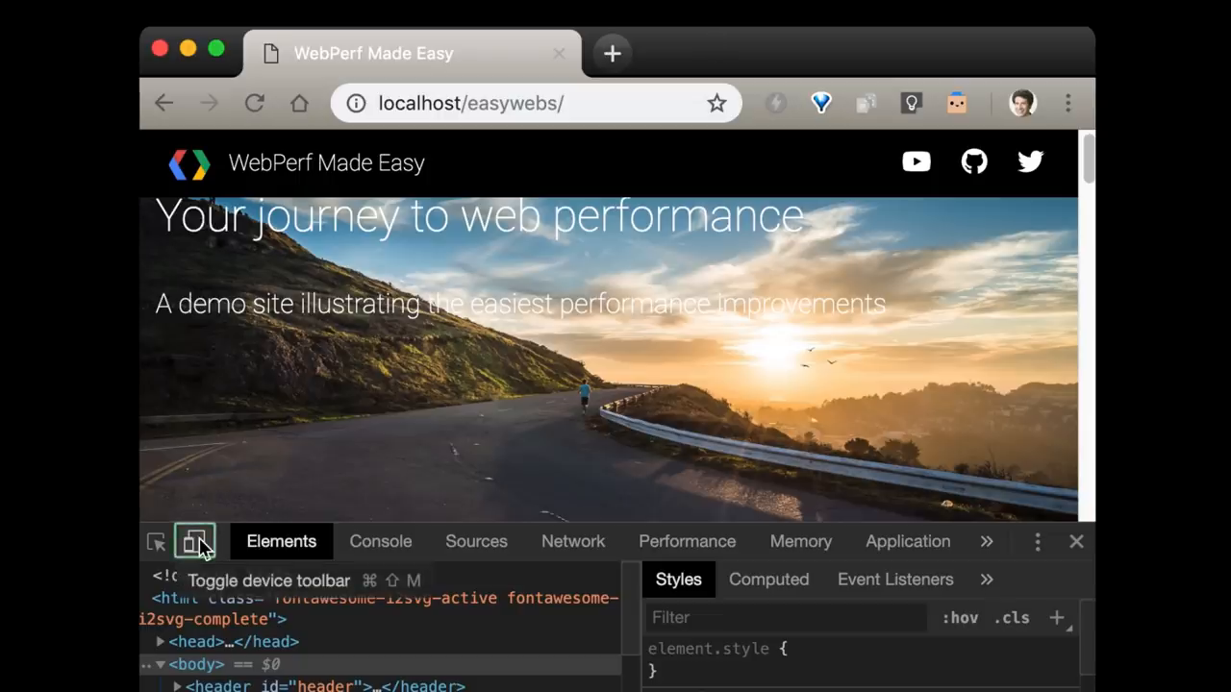
# Step: Turn on device emulation and choose the Responsive viewport (400 × 660)
pyautogui.click(194, 541)
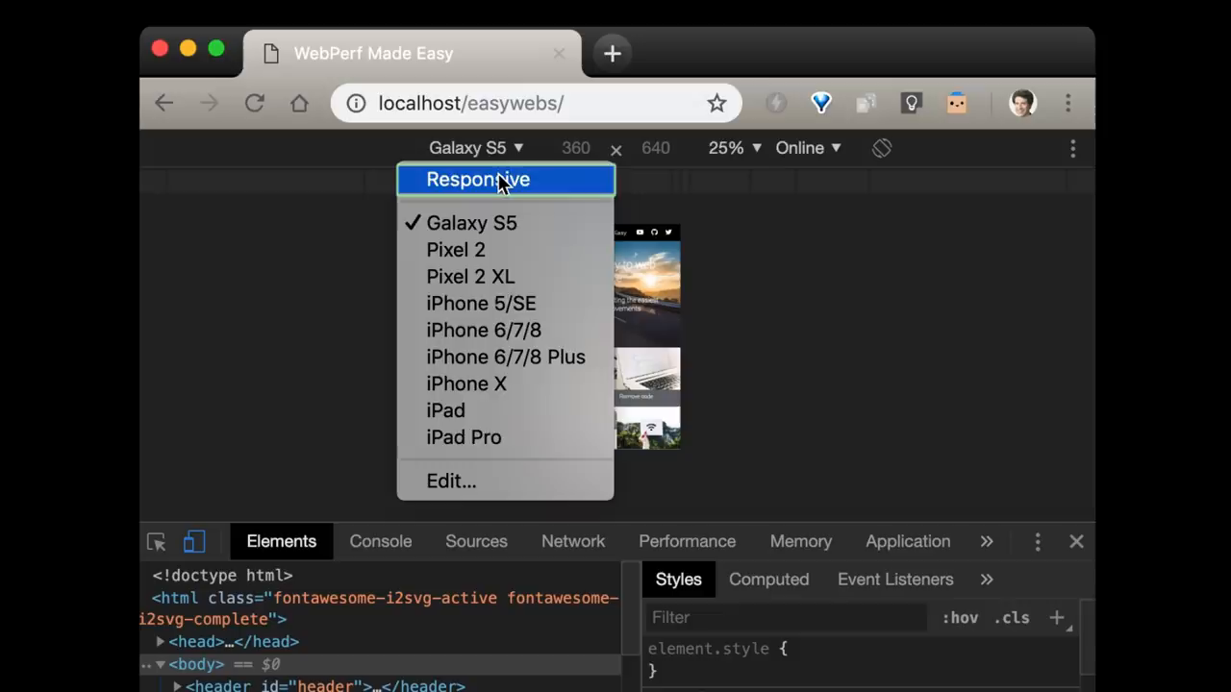
pyautogui.click(478, 179)
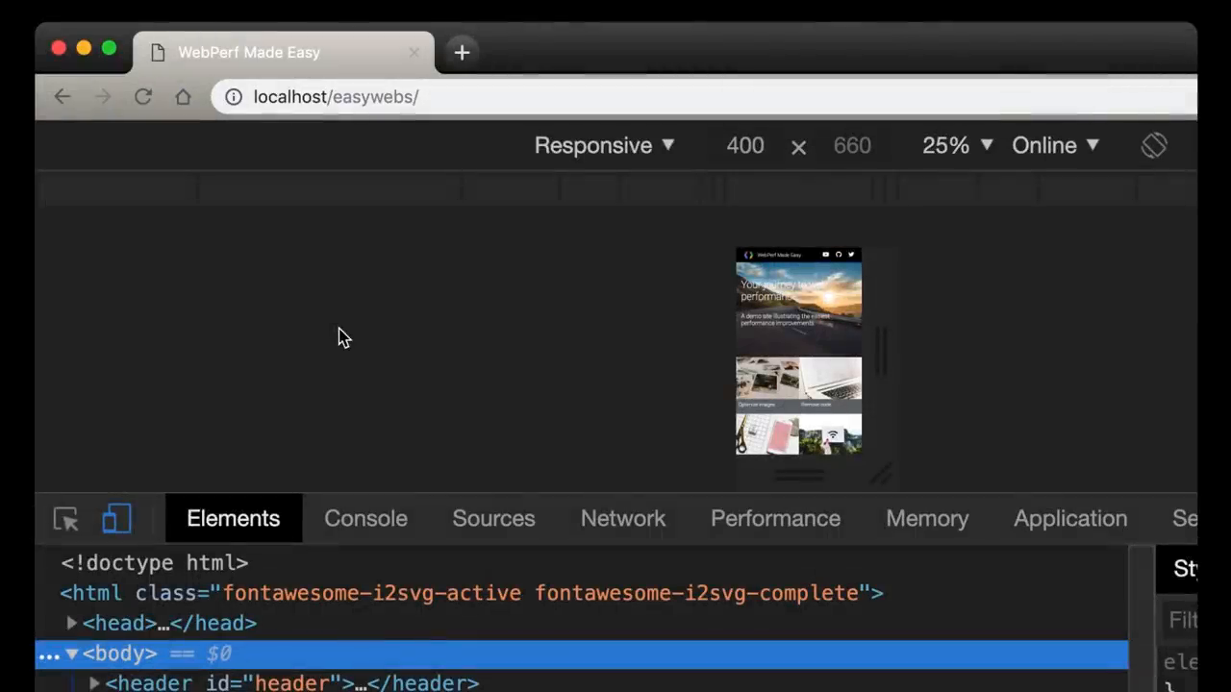
# Step: Show the Network panel with Disable cache ticked and throttling set to Fast 3G
pyautogui.click(622, 519)
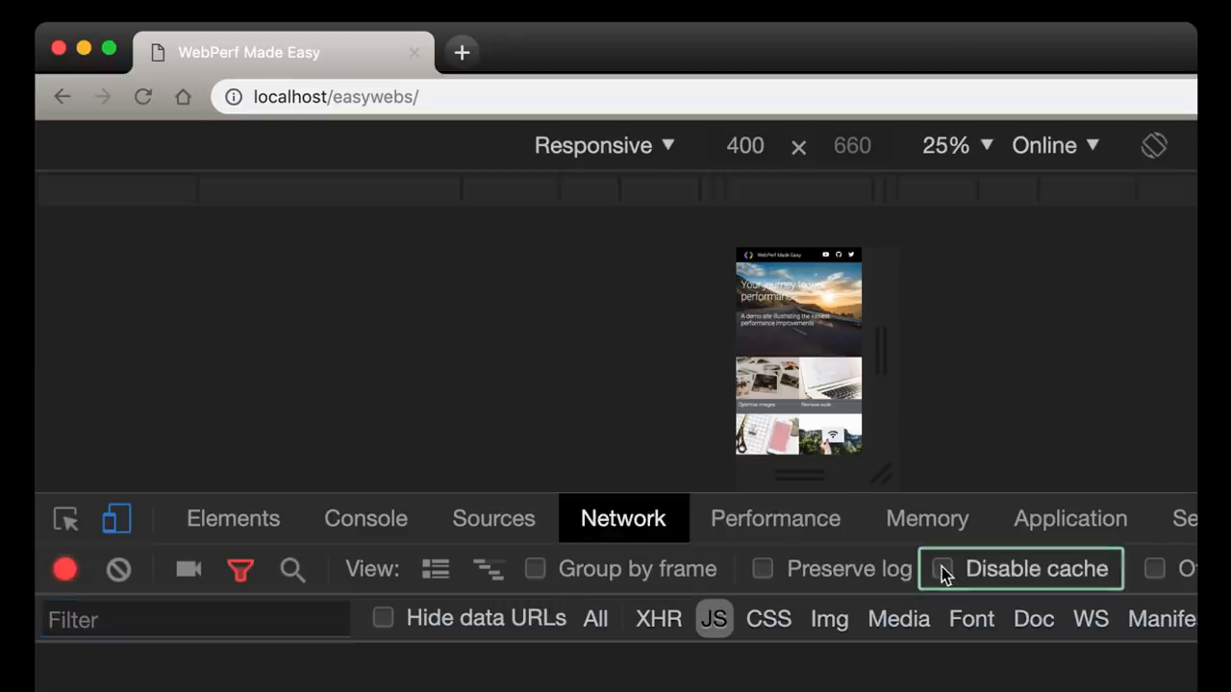
pyautogui.click(942, 568)
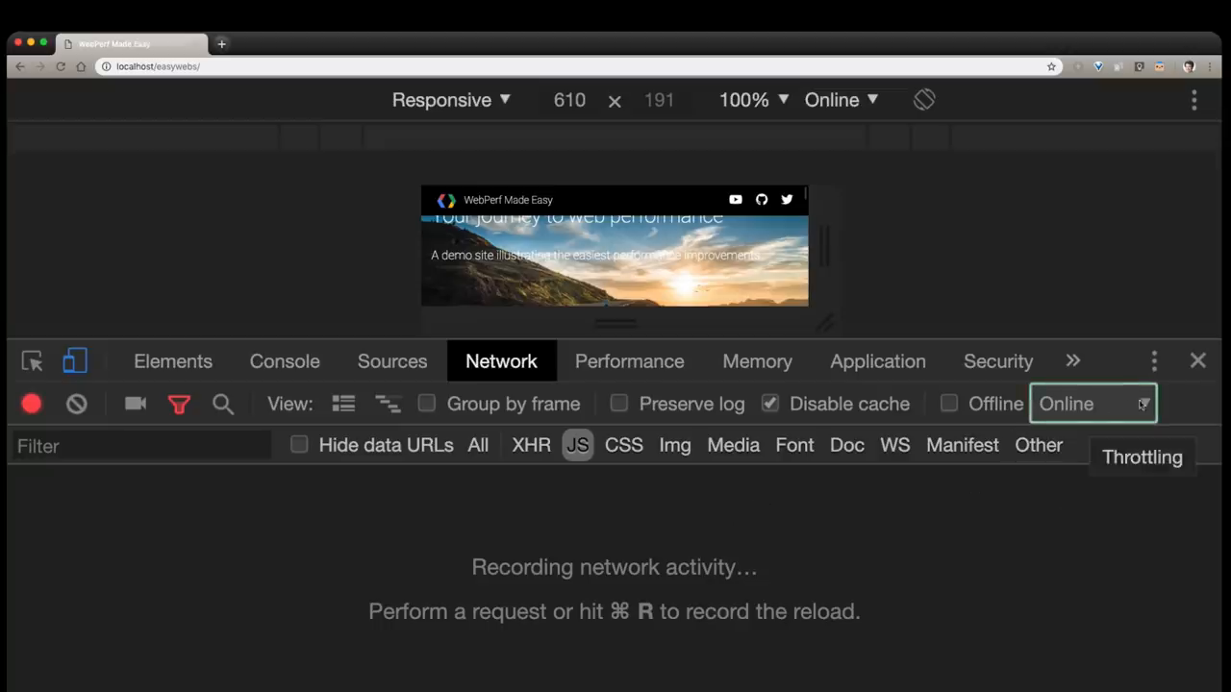
pyautogui.click(1092, 403)
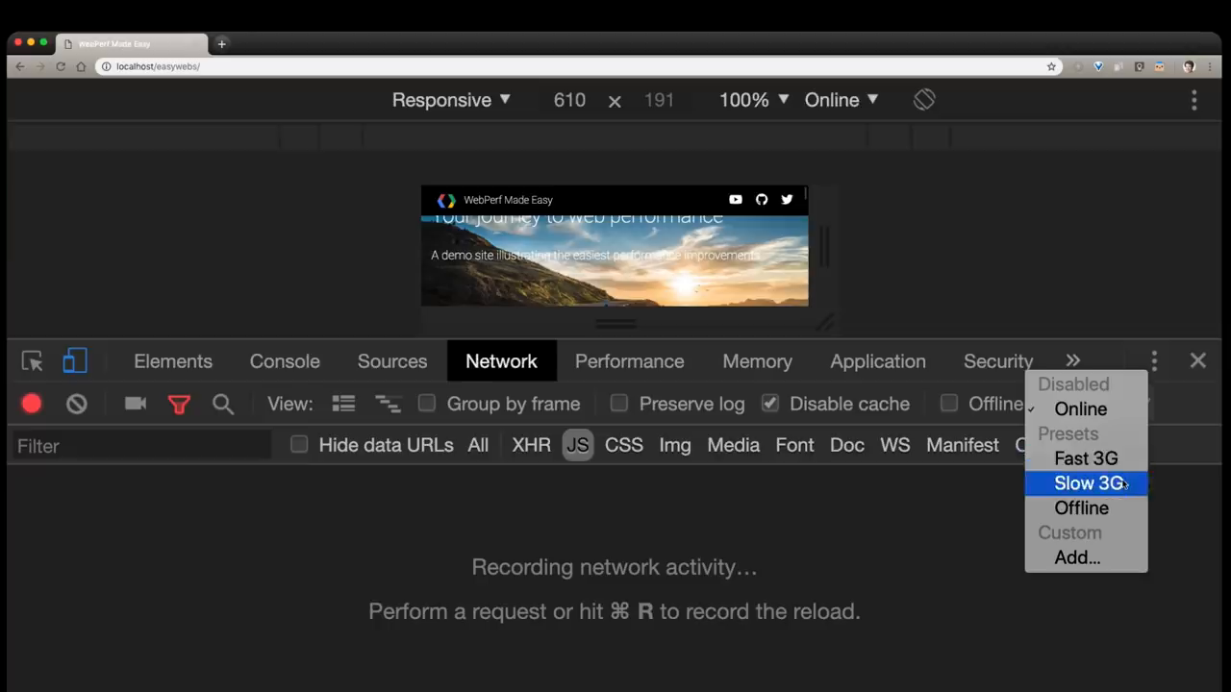
pyautogui.moveTo(1084, 458)
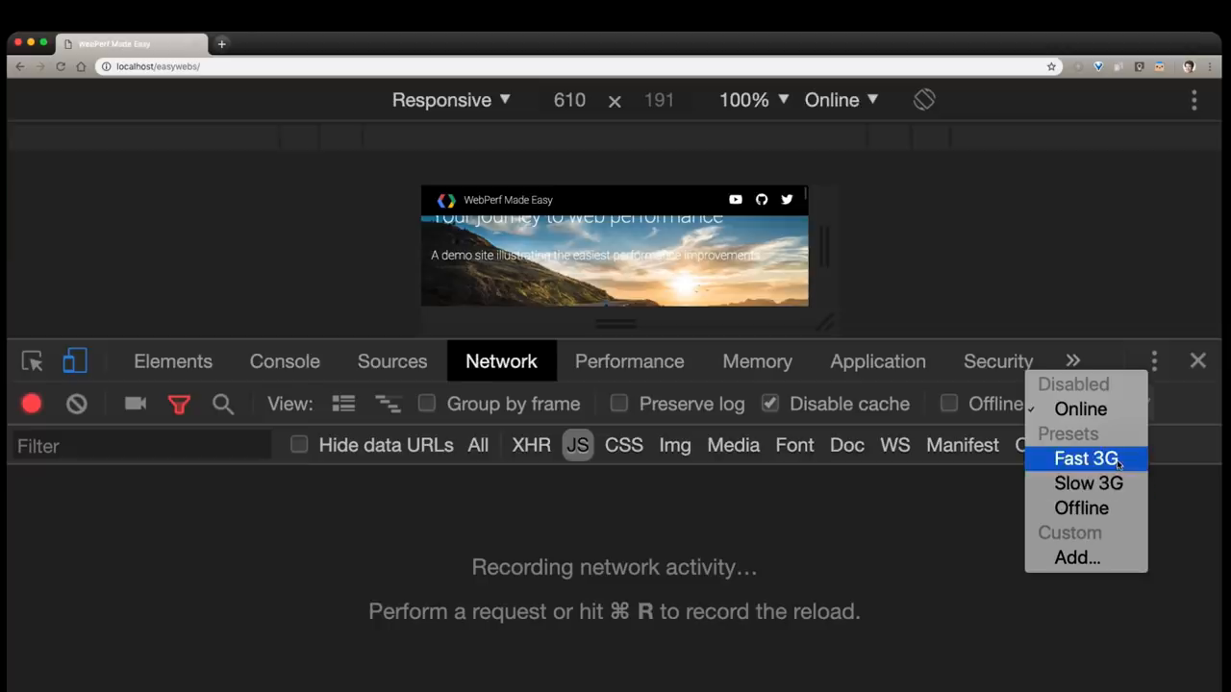
pyautogui.click(1084, 458)
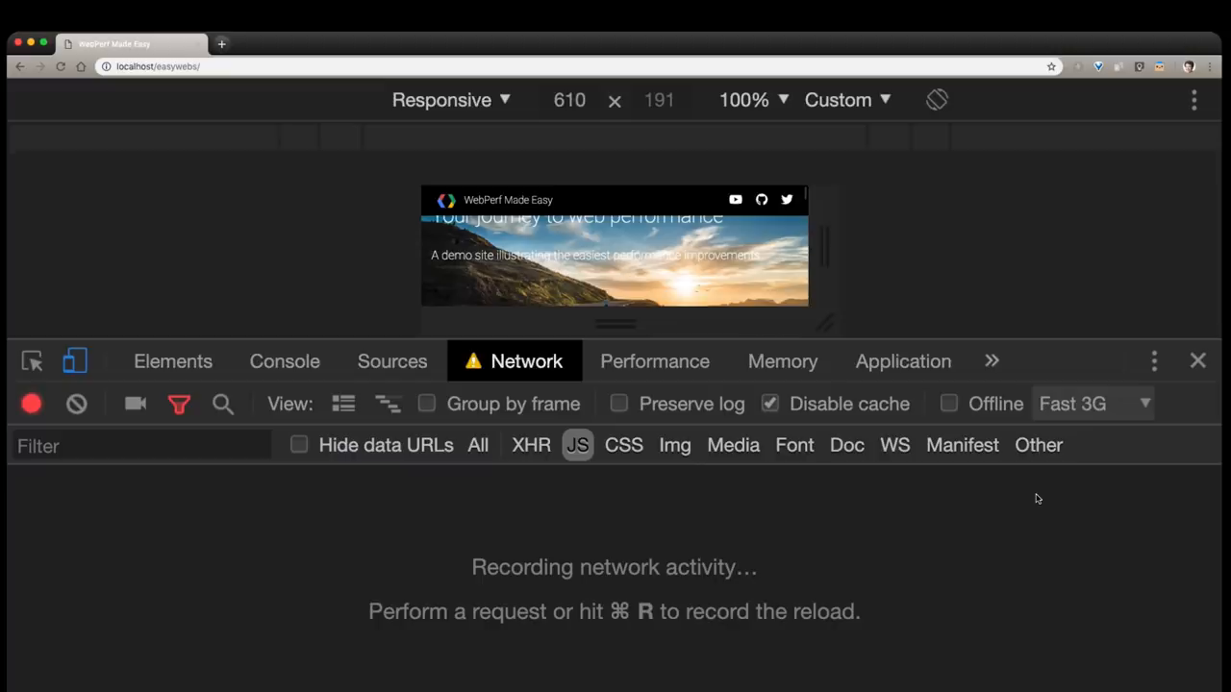
# Step: Enable screenshot capture so the page load records a filmstrip
pyautogui.click(134, 402)
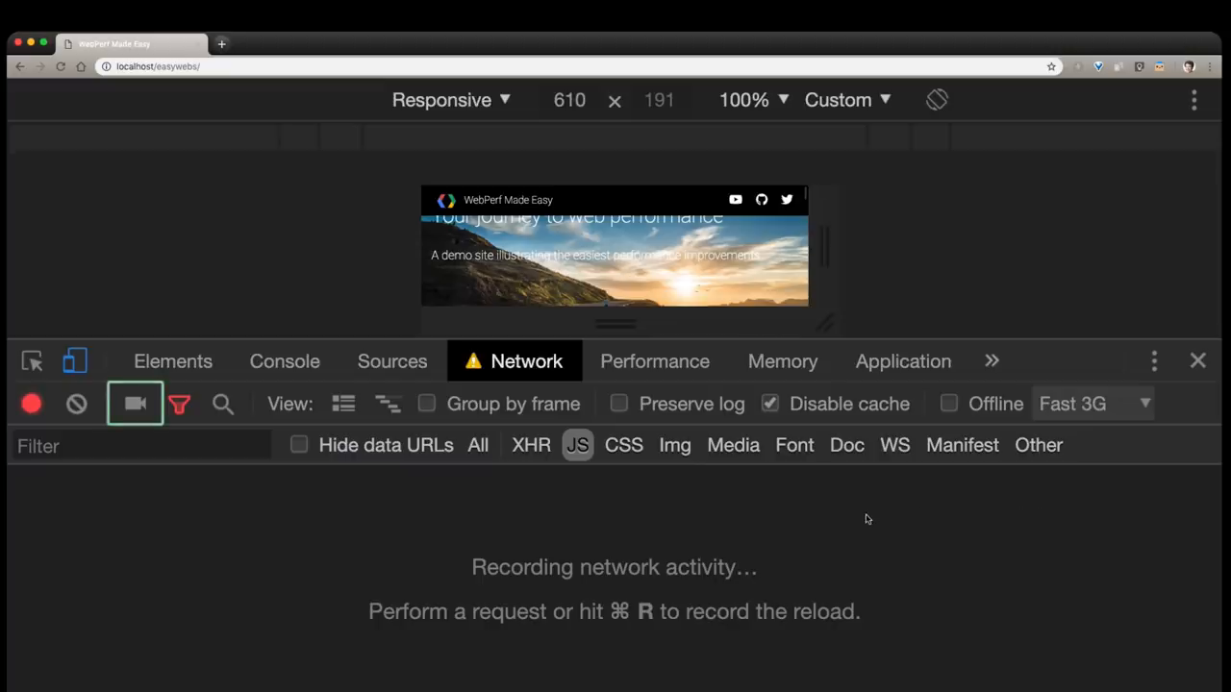
pyautogui.moveTo(135, 404)
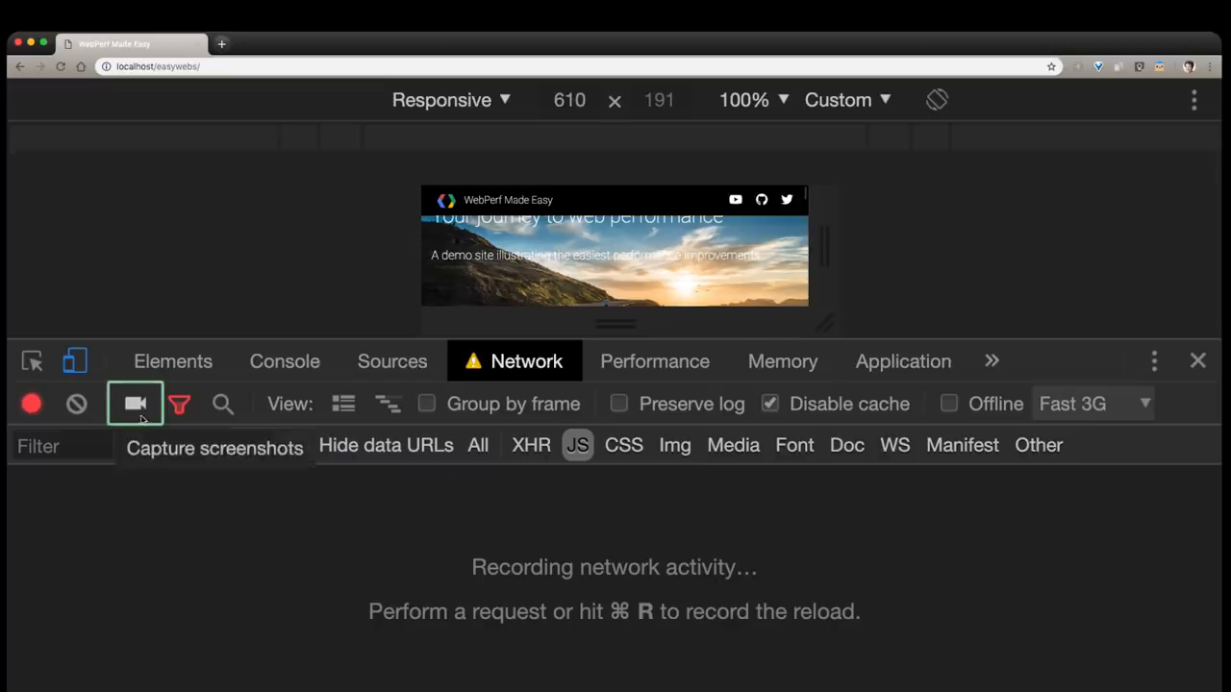
pyautogui.click(135, 403)
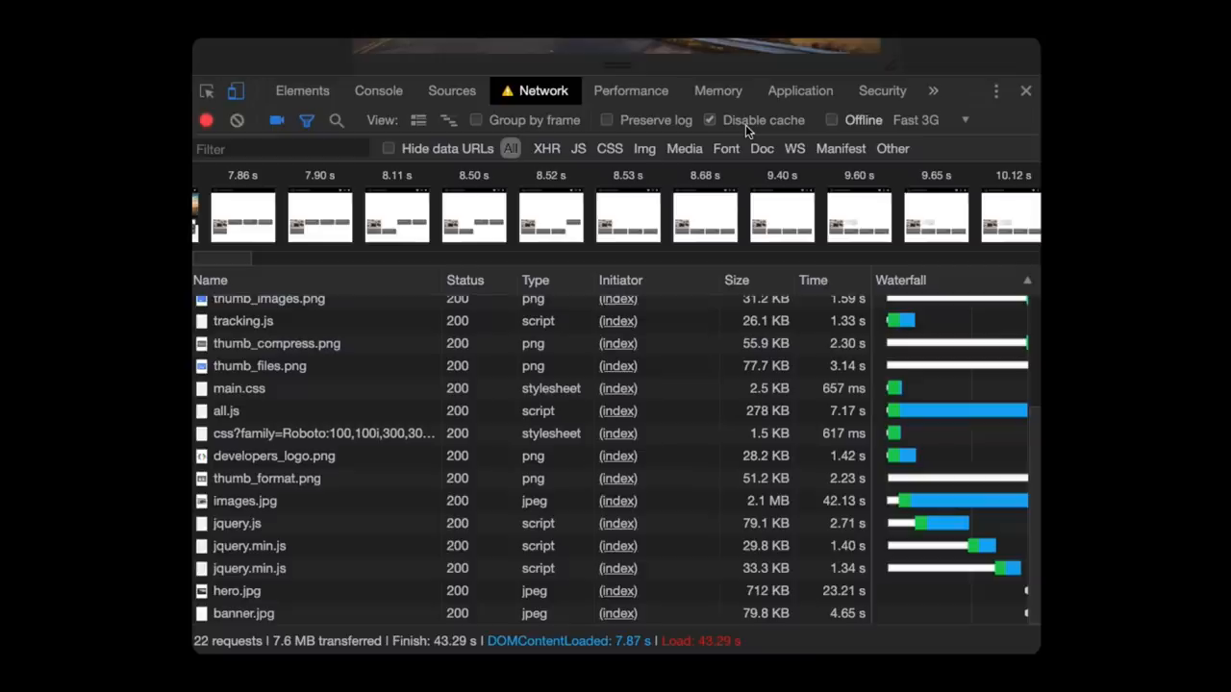
# Step: Reload to record the Fast 3G load and sort its 22 requests by size
pyautogui.click(812, 280)
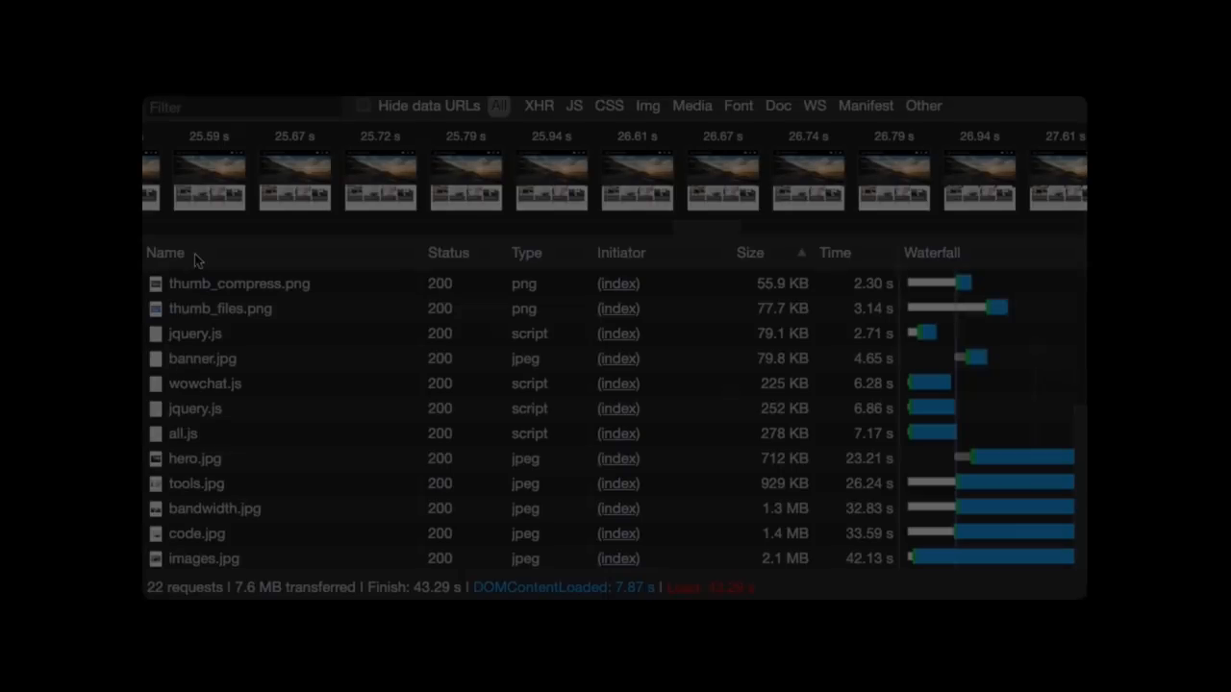
# Step: Try sorting the requests by name (both directions), then by type and by size
pyautogui.click(165, 252)
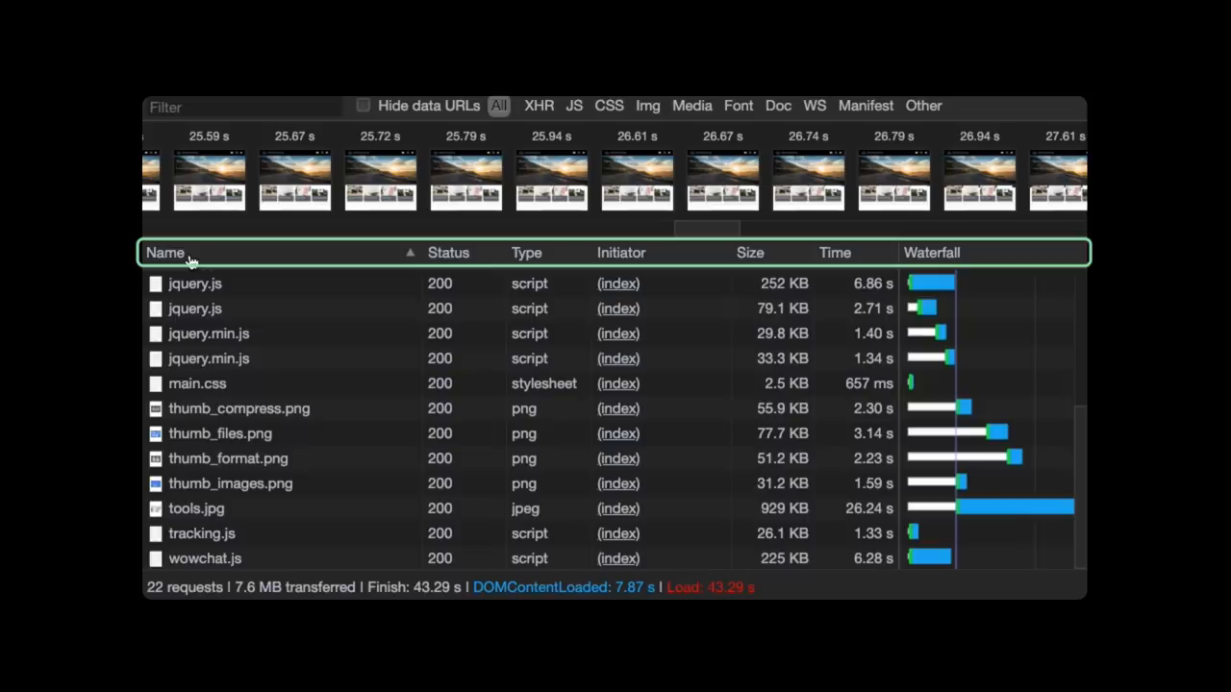
pyautogui.click(165, 252)
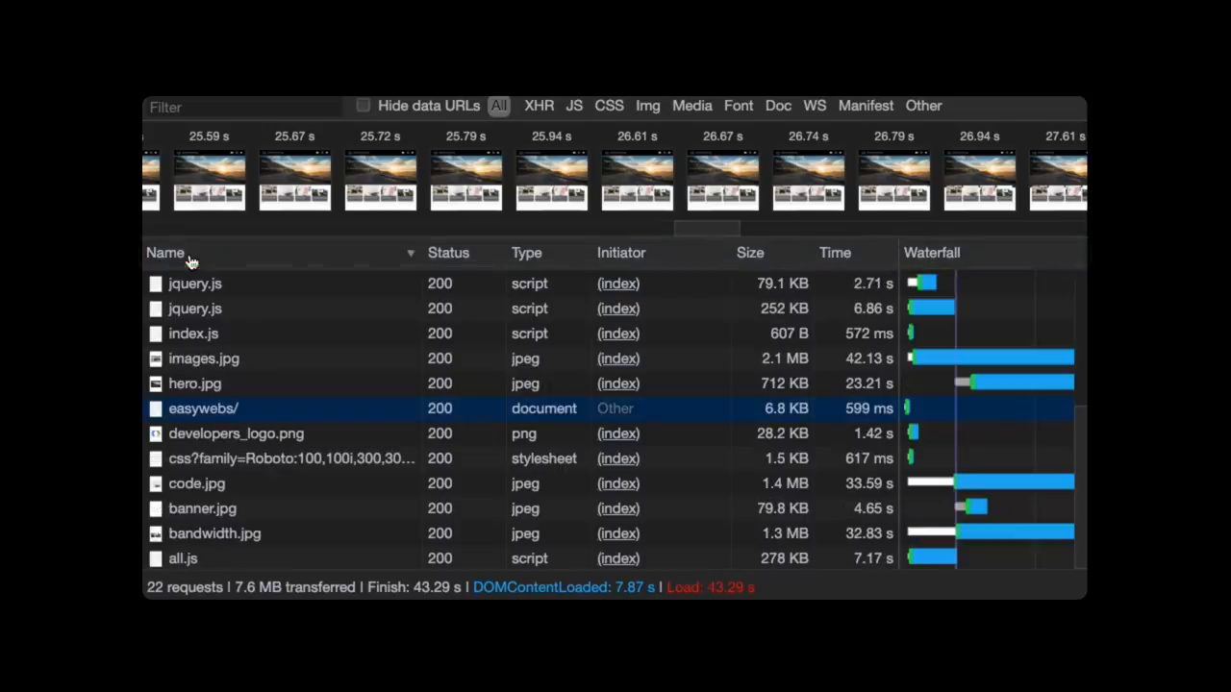
pyautogui.click(526, 253)
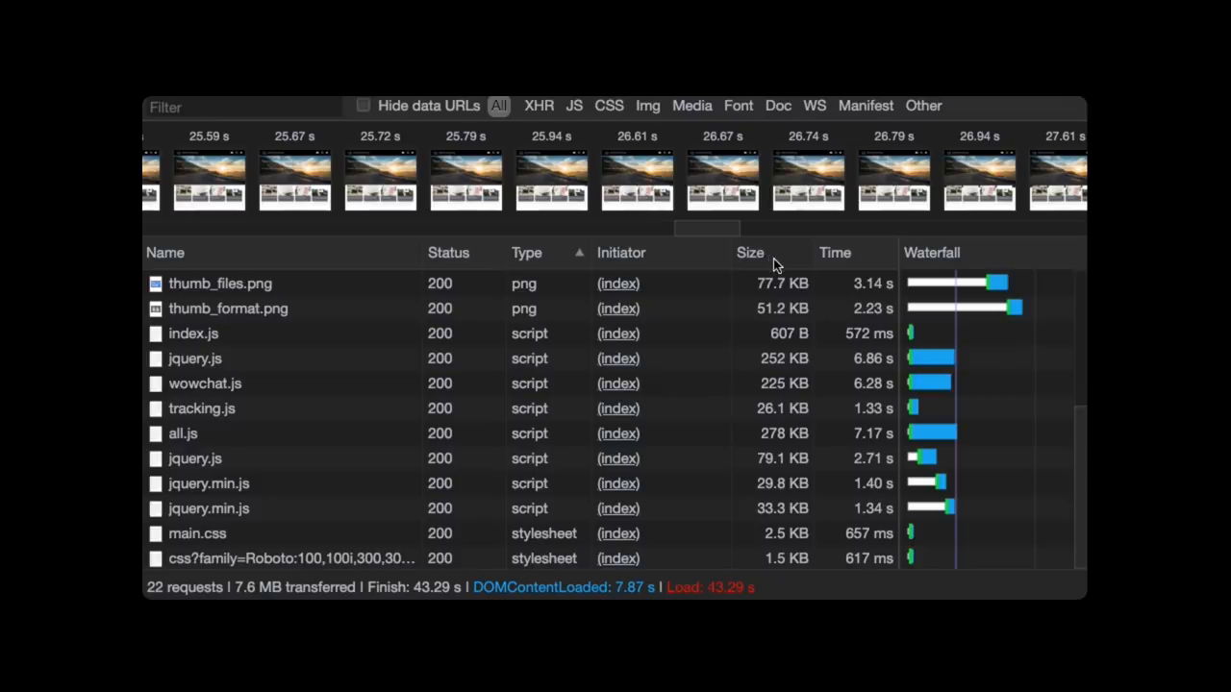
pyautogui.click(647, 106)
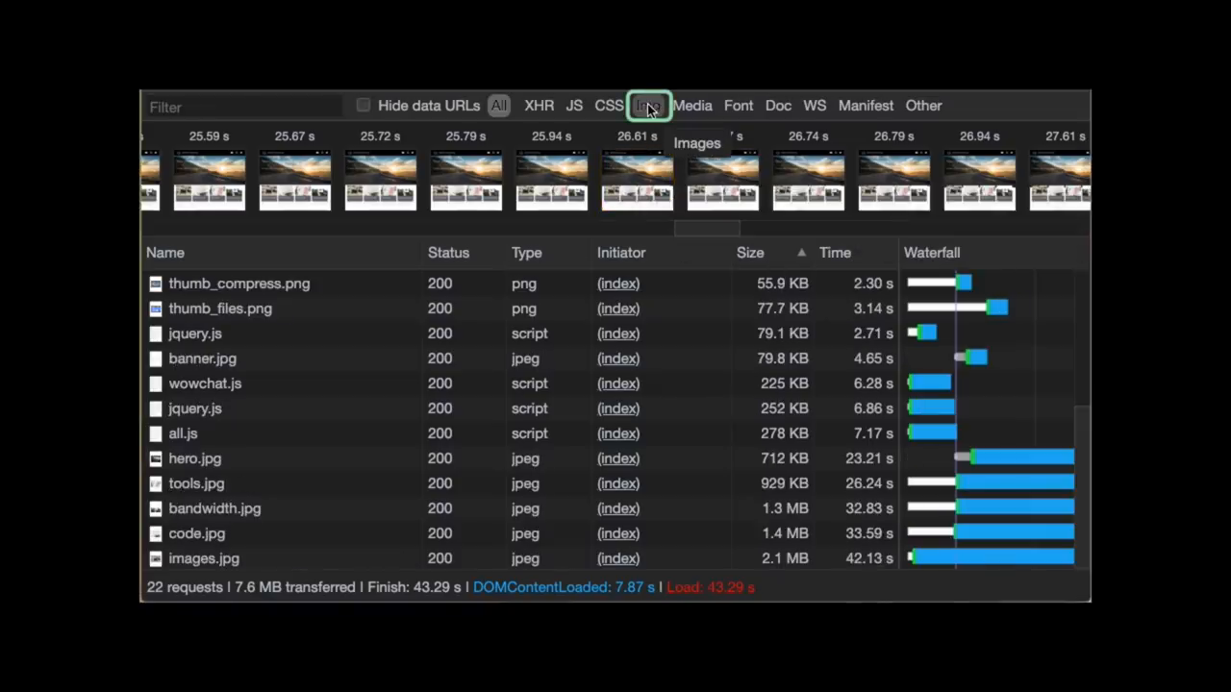
# Step: Filter to image requests only, largest first from images.jpg (2.1 MB) to hero.jpg
pyautogui.click(648, 106)
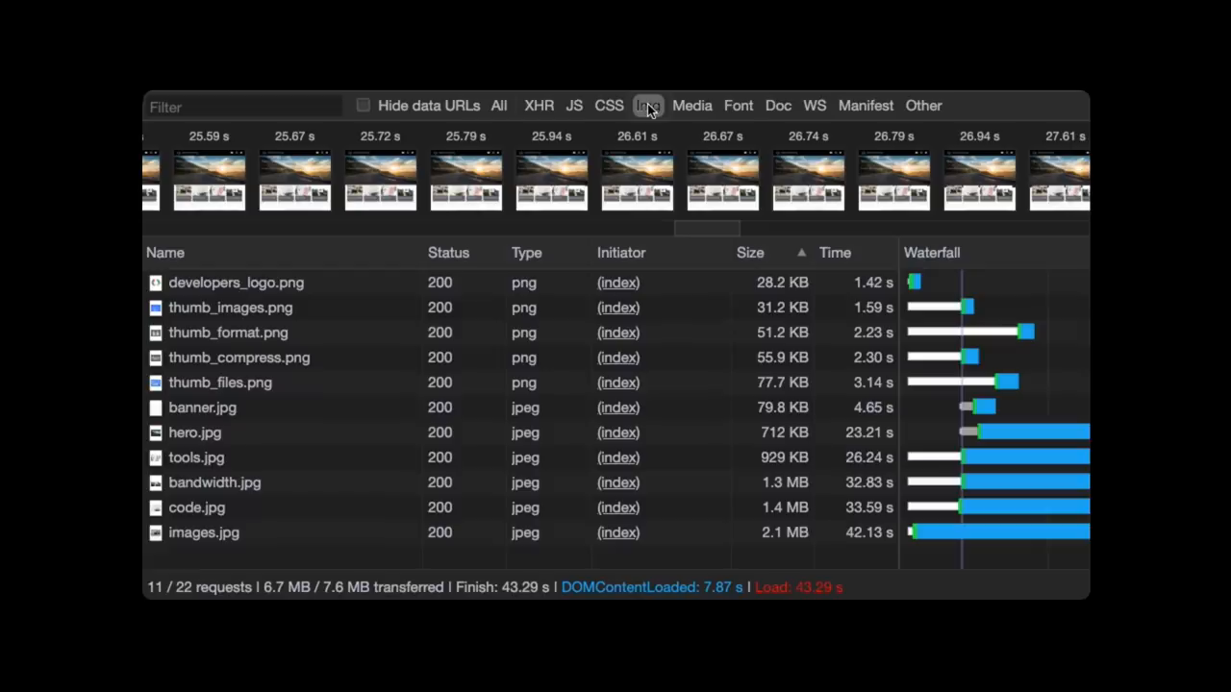
pyautogui.click(750, 252)
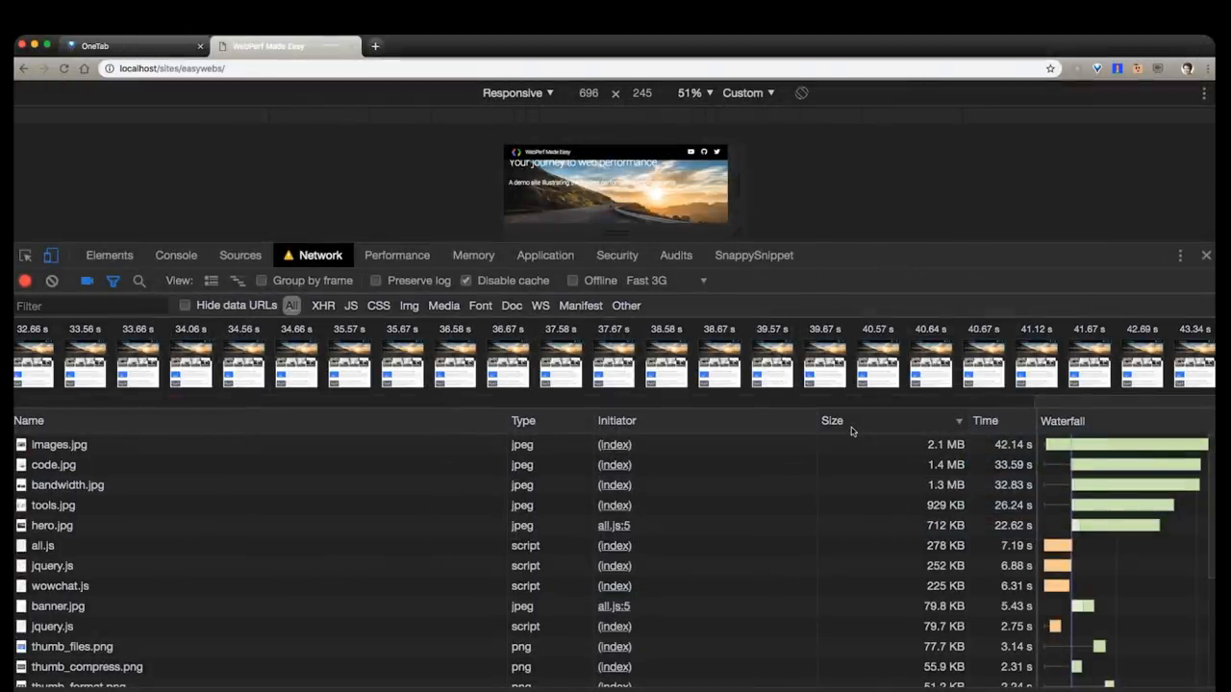
# Step: Sort all 22 requests by size, smallest to largest ending with images.jpg (2.1 MB)
pyautogui.click(832, 420)
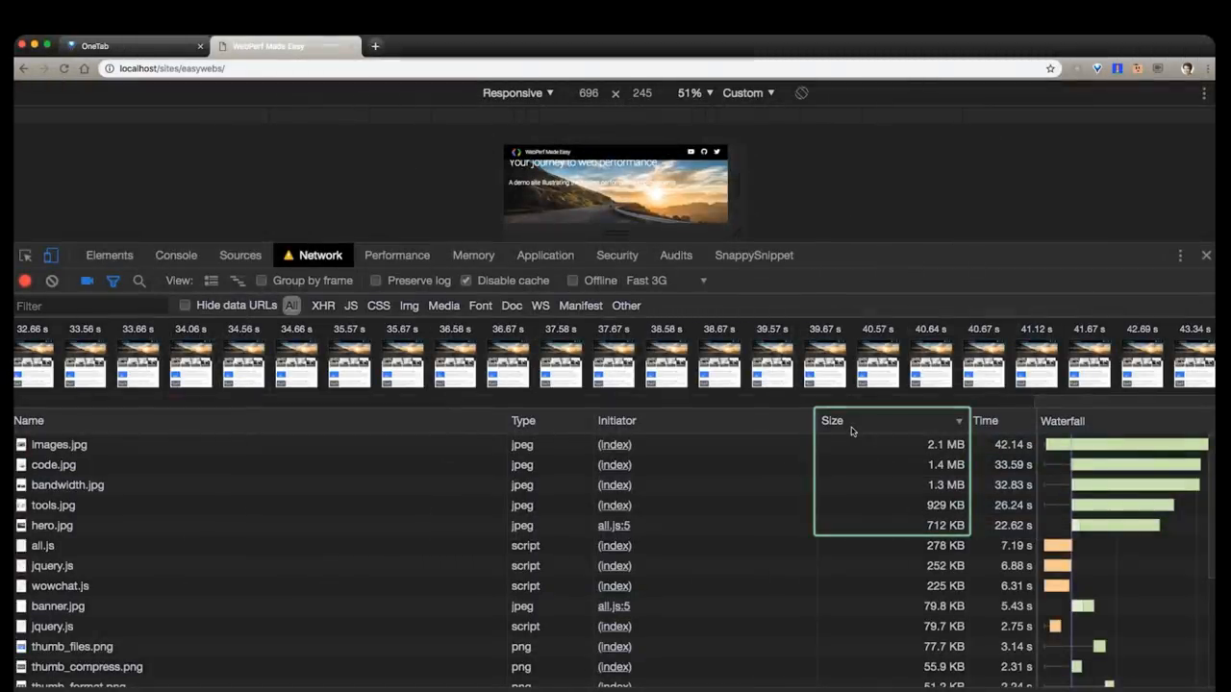
pyautogui.click(1063, 421)
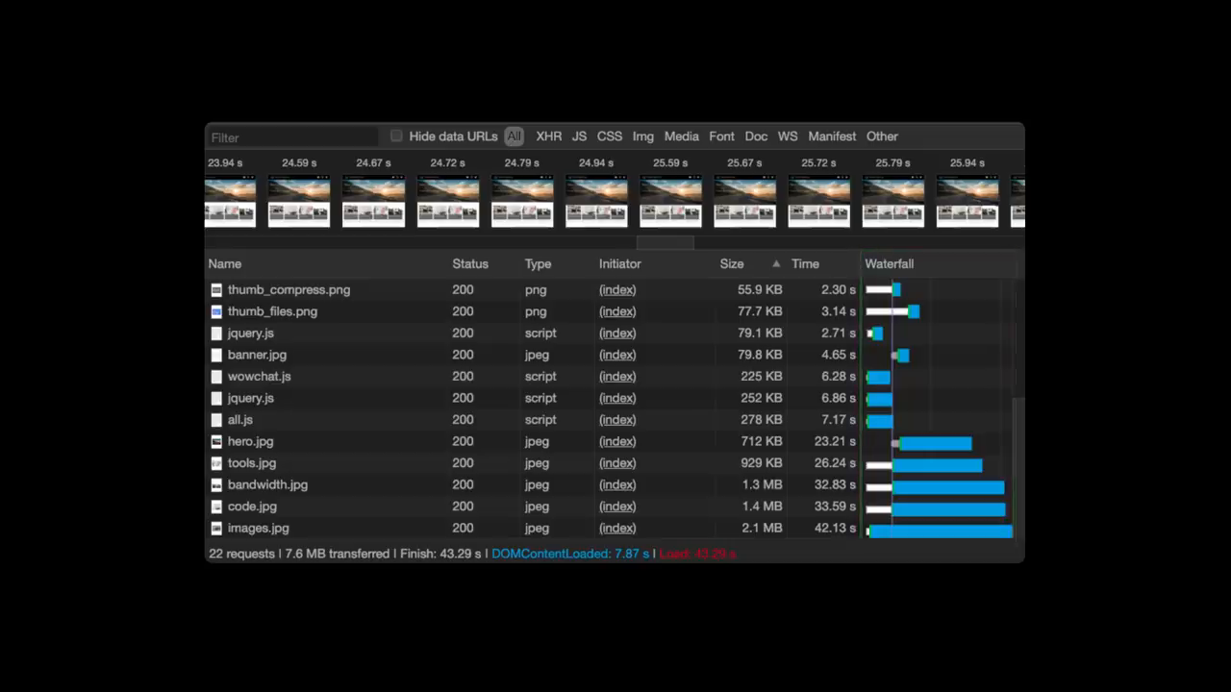
# Step: Sort the requests by waterfall timing in both directions
pyautogui.click(889, 263)
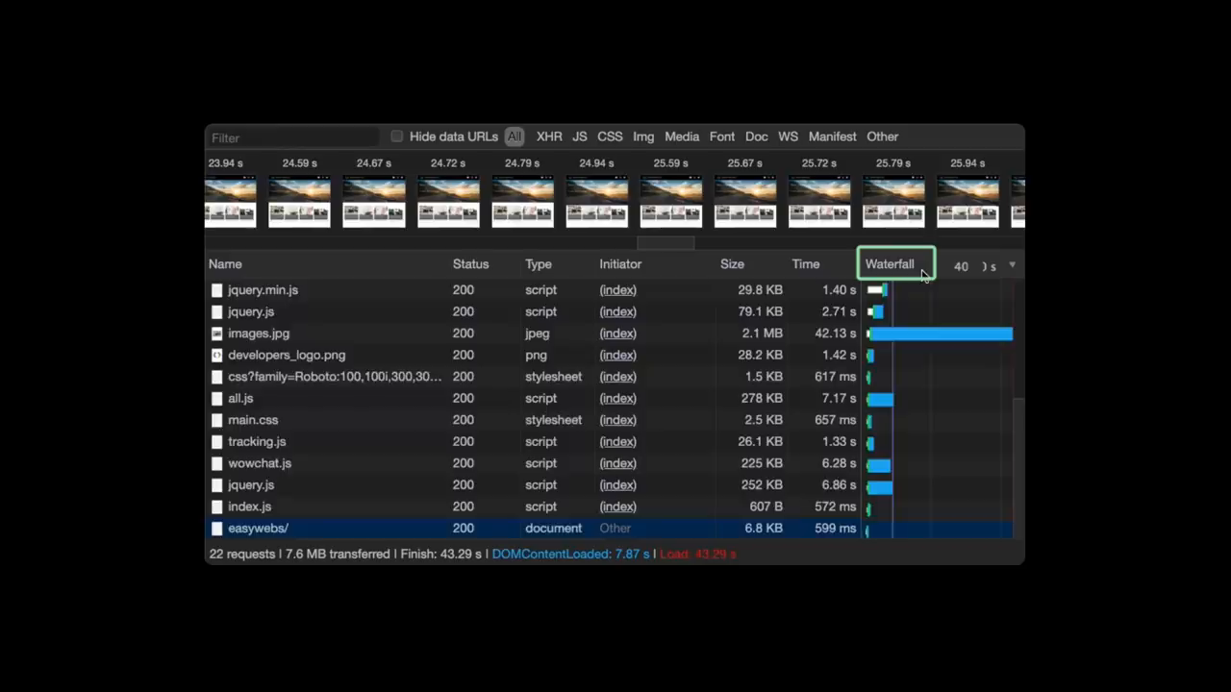
pyautogui.click(889, 264)
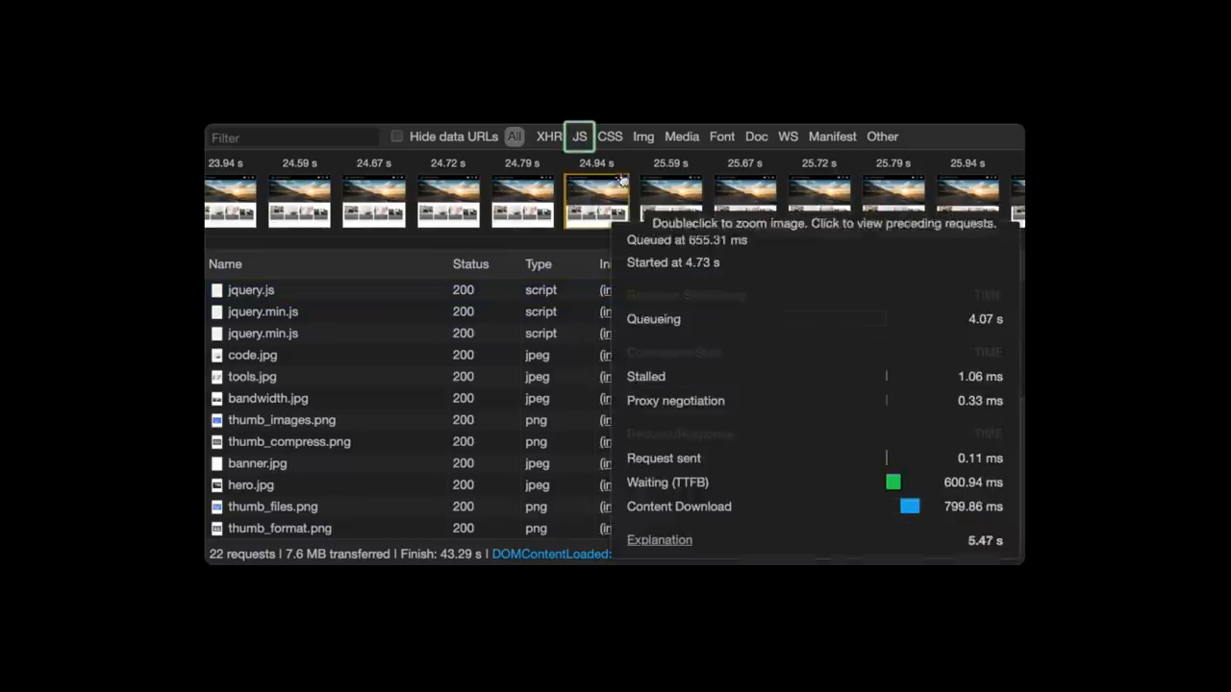
# Step: Filter to the 8 JavaScript requests (924 KB) and order them by size
pyautogui.click(578, 136)
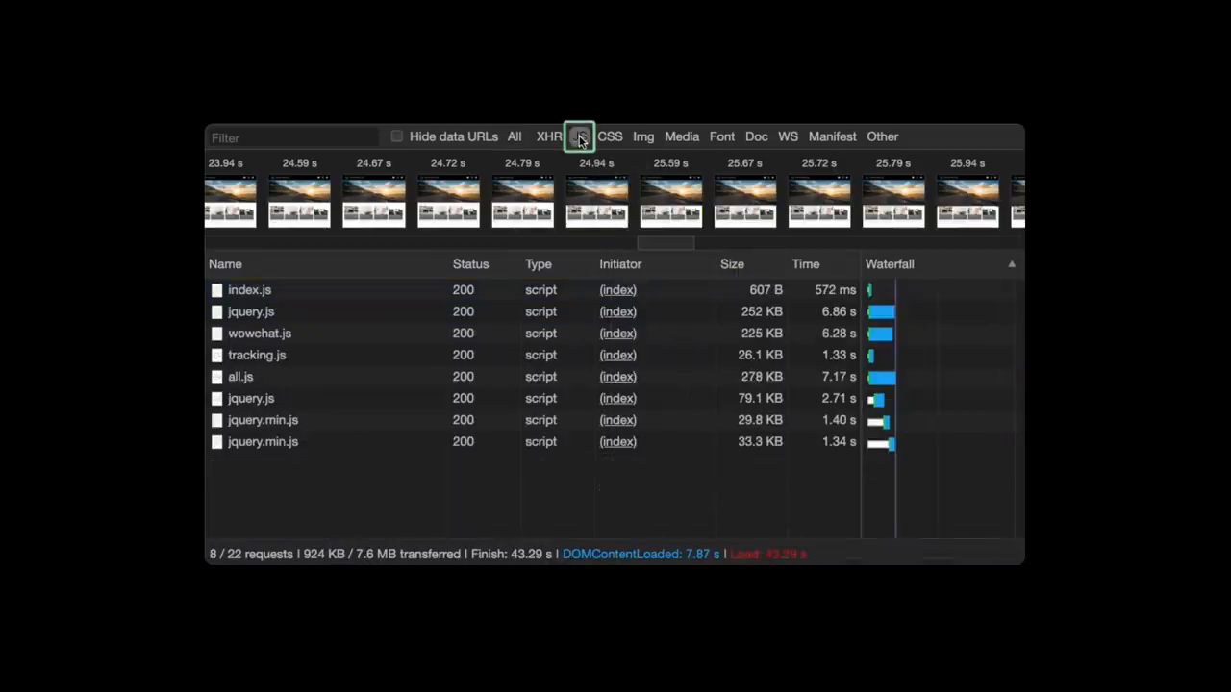
pyautogui.click(750, 264)
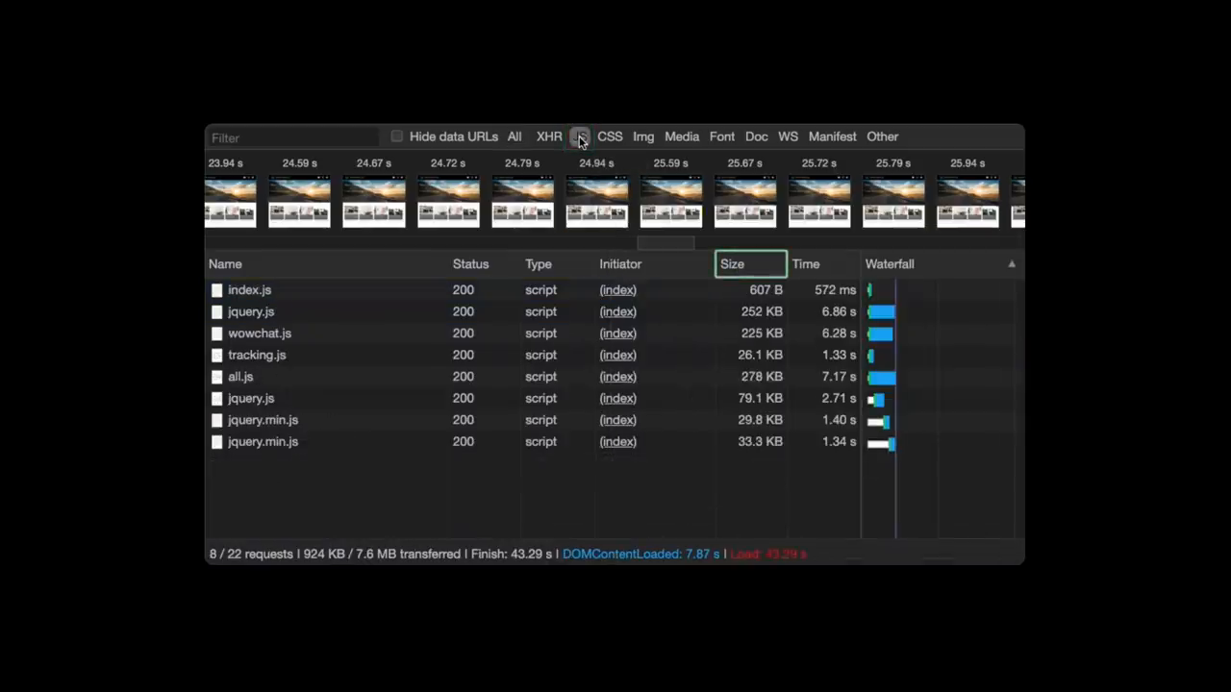